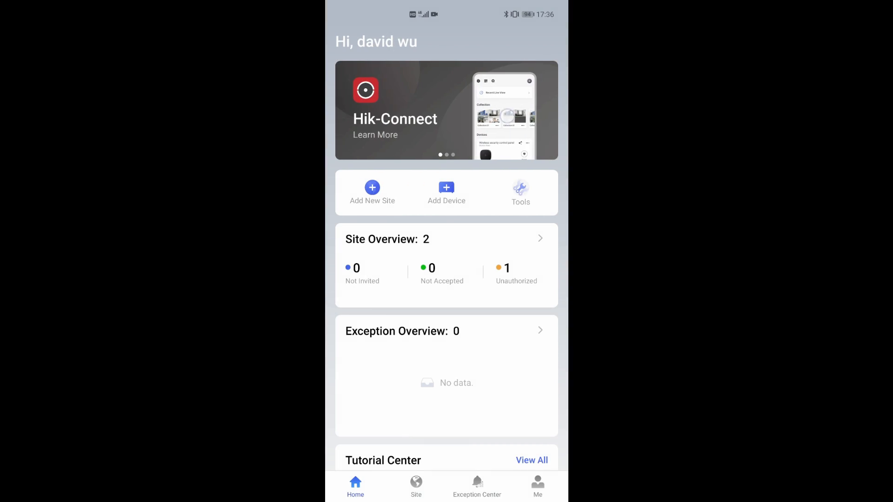
Open the test site and view the QR Code and Manually Add options, then return to its device list.
scroll("down", 3)
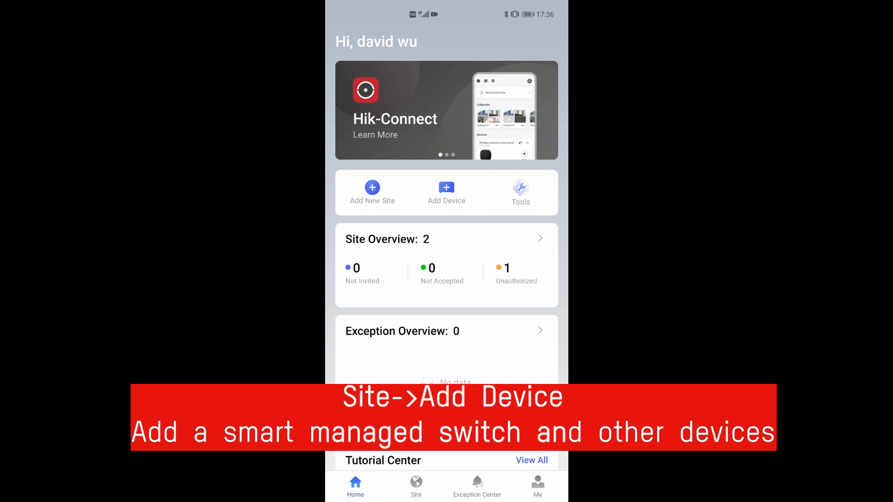
left_click(416, 486)
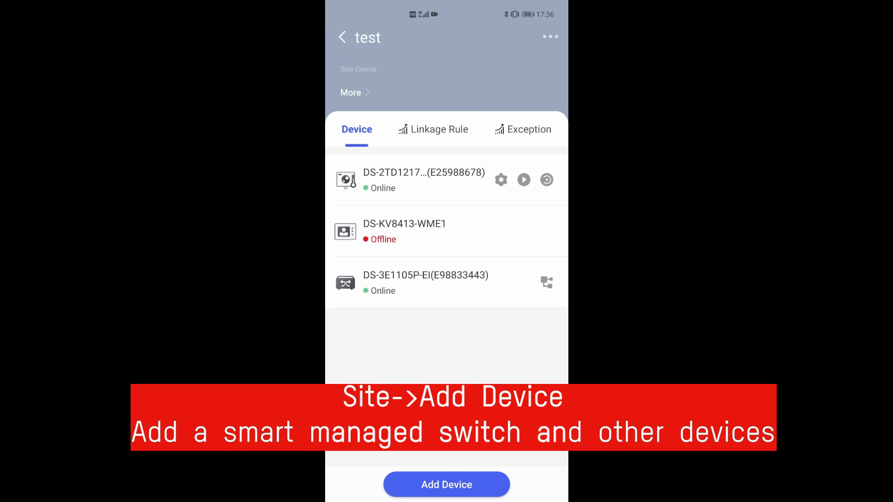
left_click(446, 485)
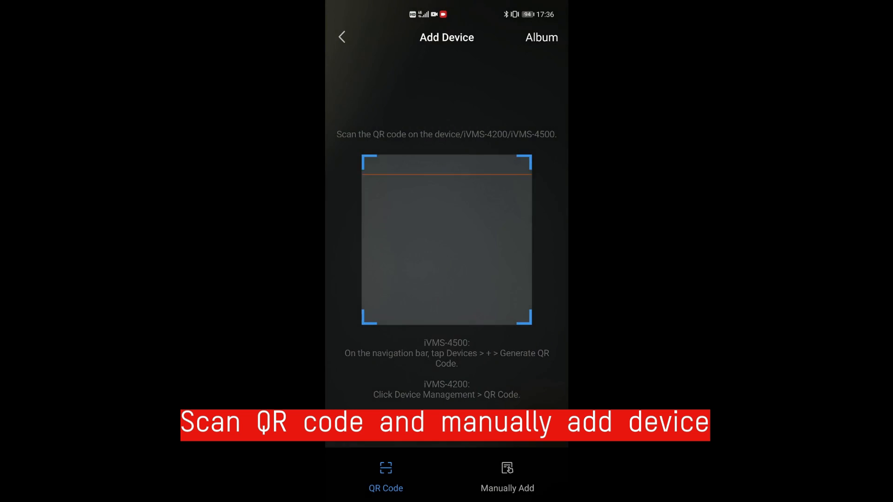
left_click(507, 477)
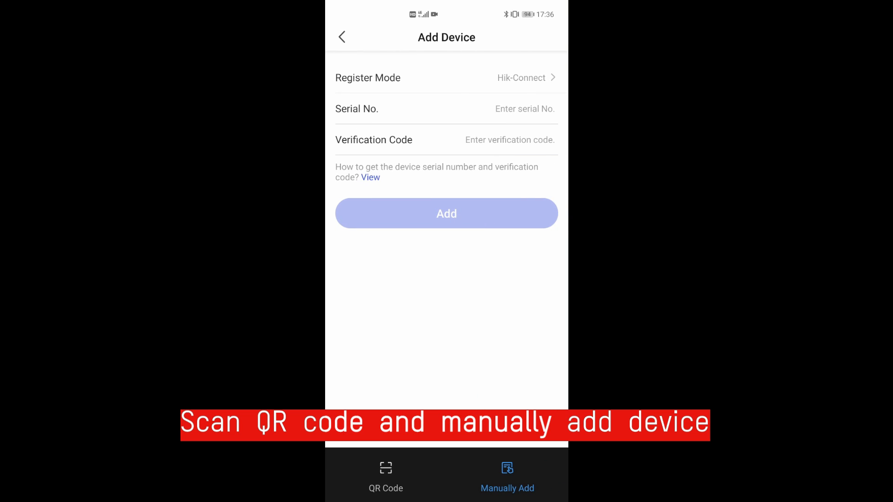
left_click(342, 37)
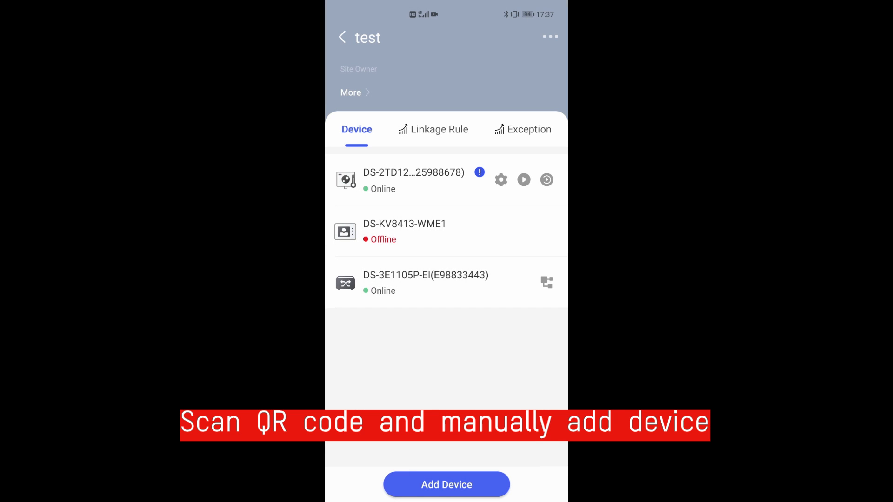
Show the site topology with DS-3E1105P-EI as root node and expand the legend.
left_click(550, 37)
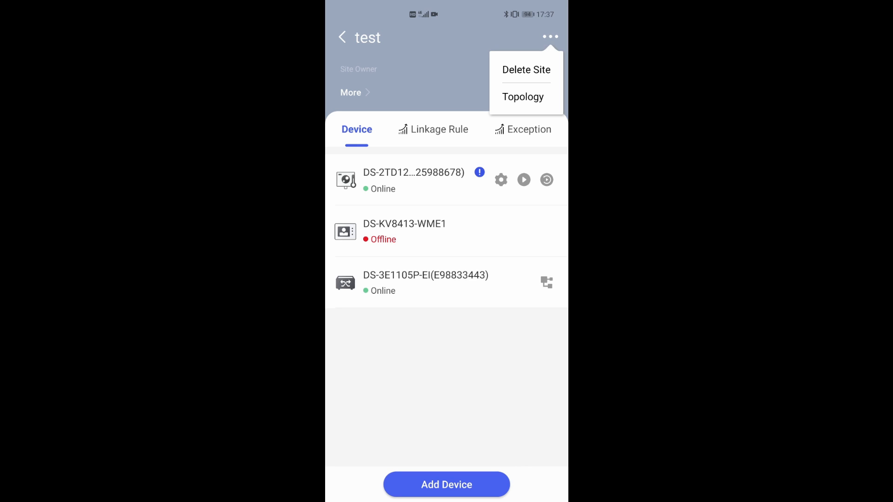
left_click(522, 96)
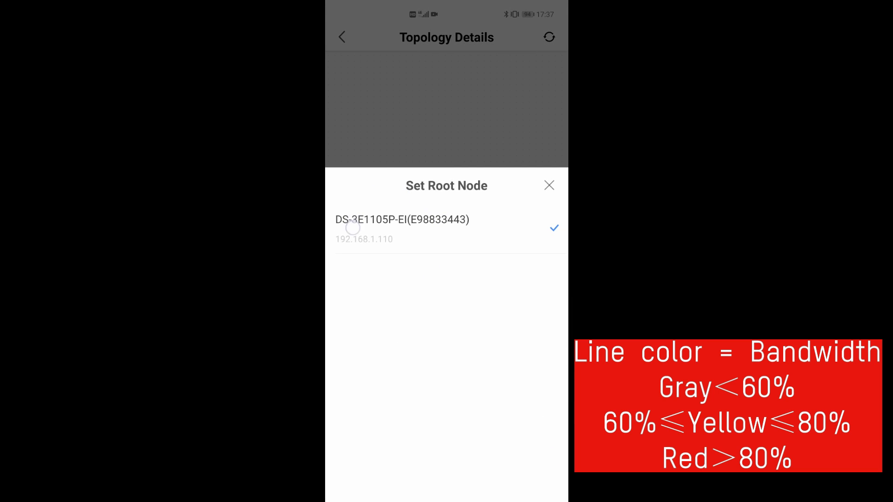
left_click(548, 186)
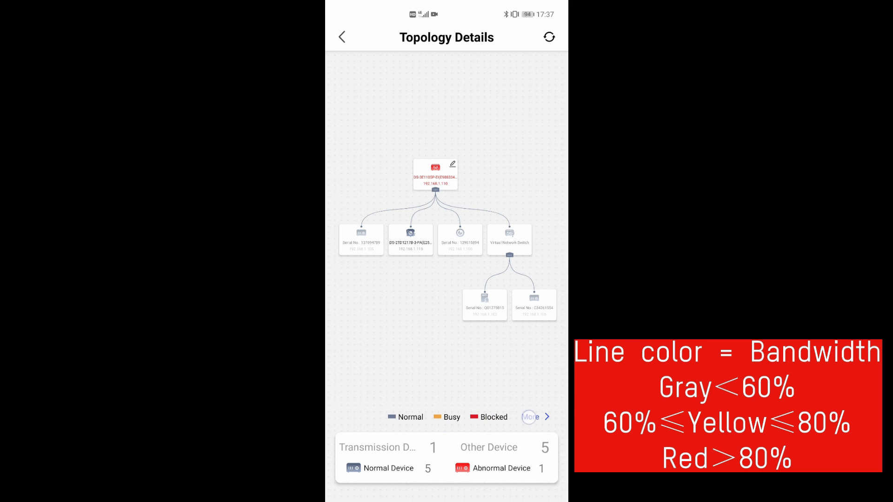
left_click(530, 417)
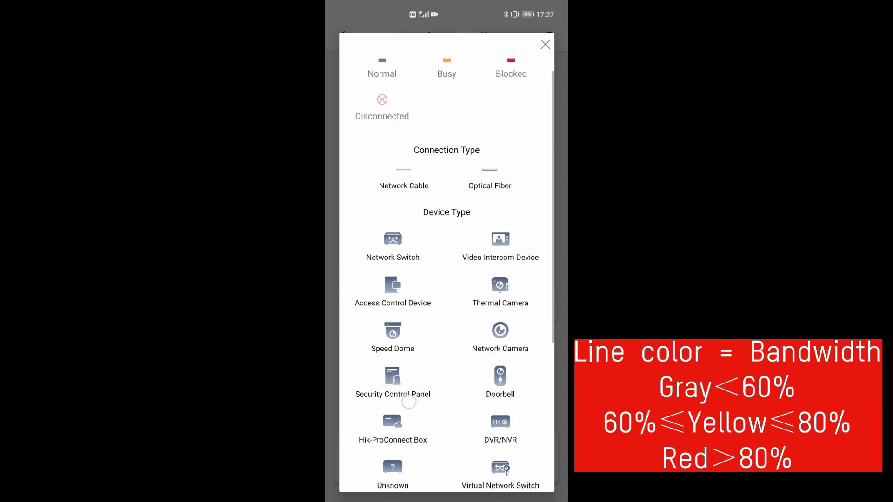
Scroll through the topology legend's line types, device types and status examples.
scroll("down", 3)
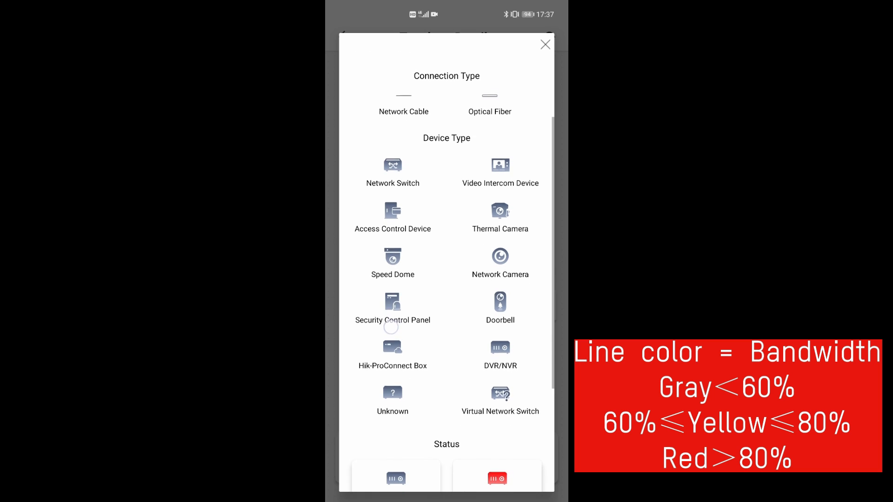
scroll("down", 3)
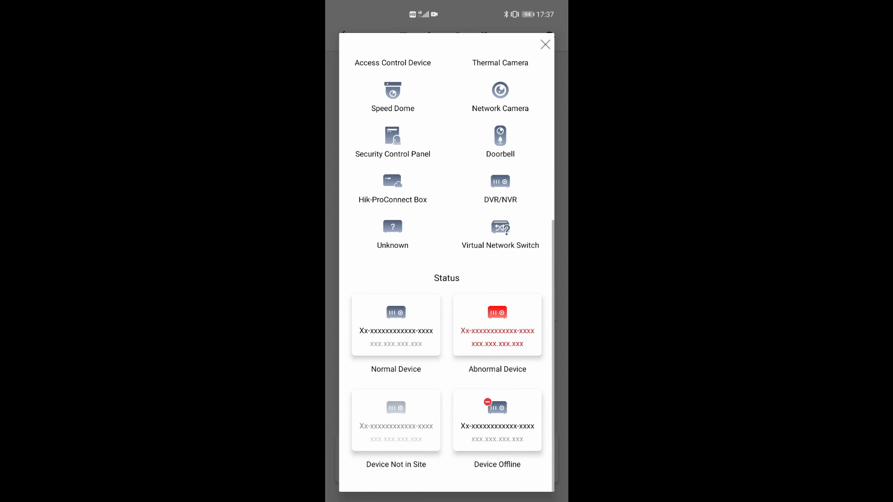
scroll("down", 3)
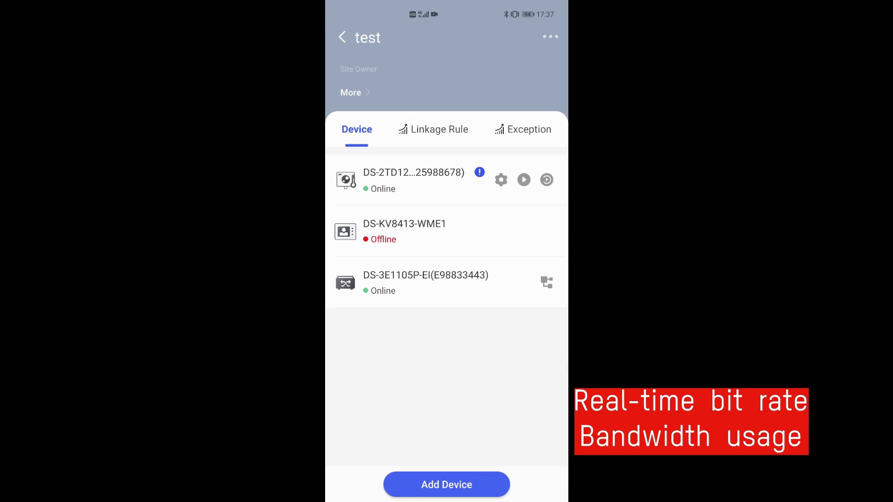
Open the DS-3E1105P-EI details and scroll through PoE power and per-port bit rate and bandwidth.
left_click(425, 282)
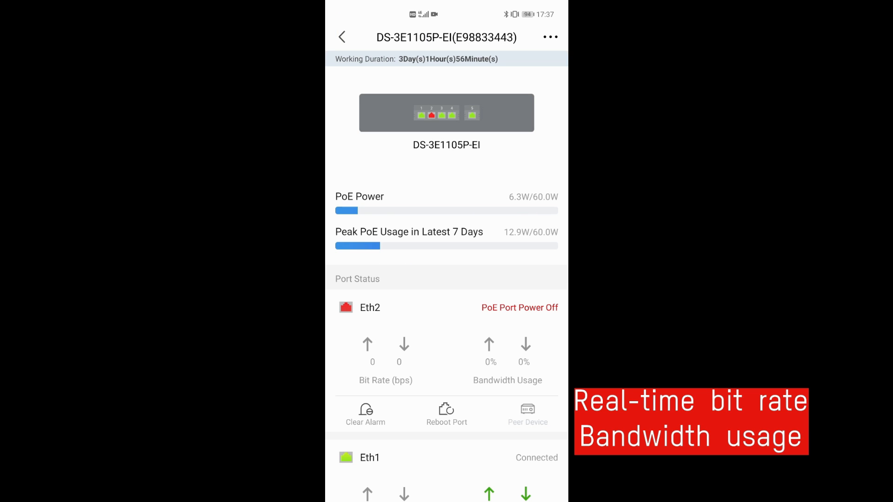
scroll("down", 3)
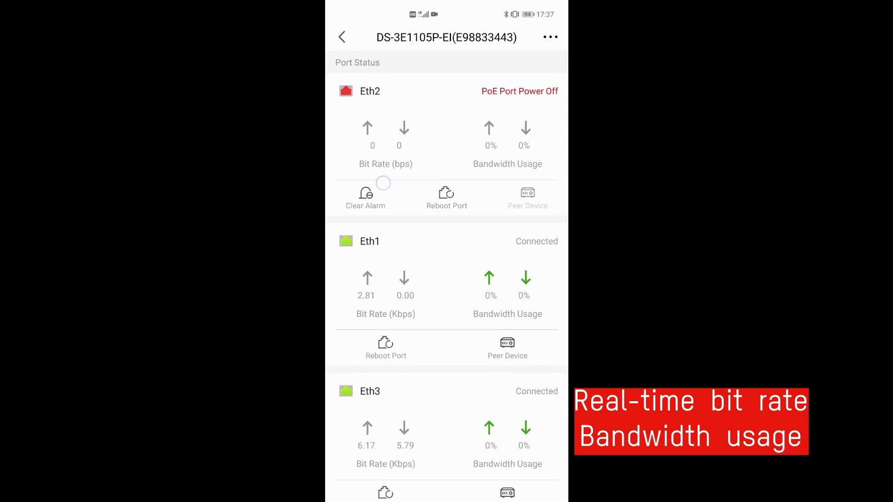
scroll("down", 3)
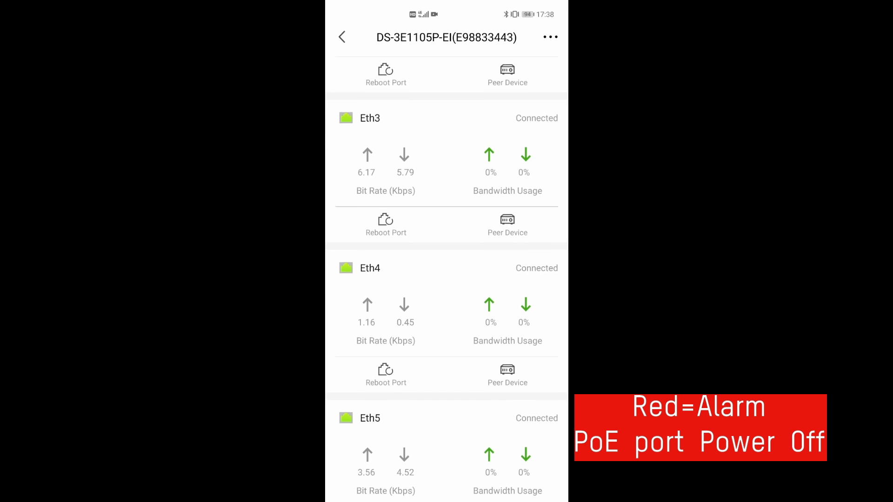
scroll("down", 3)
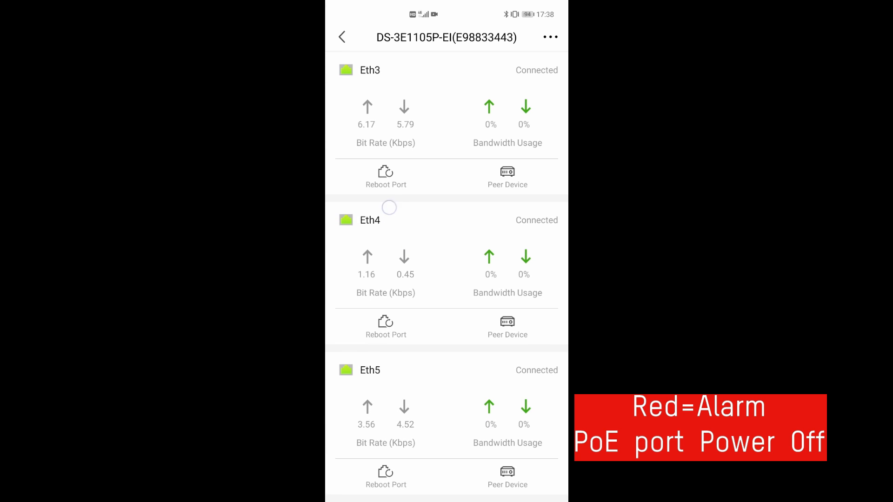
scroll("down", 3)
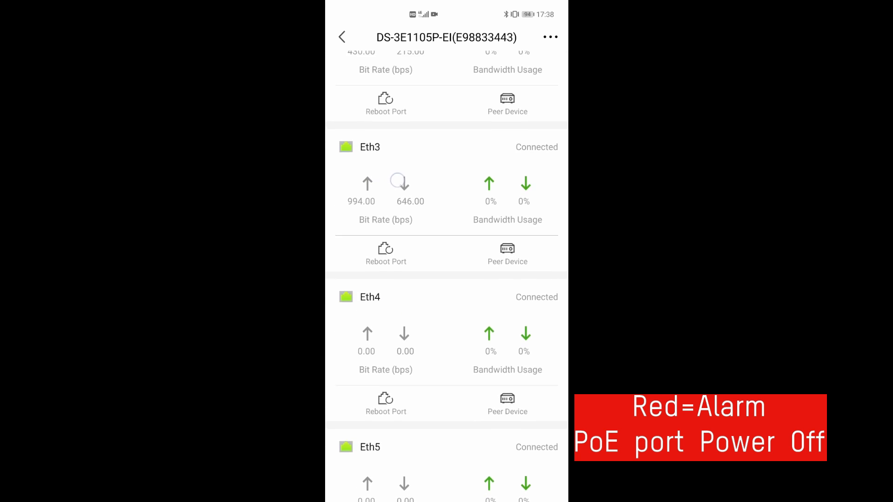
scroll("down", 3)
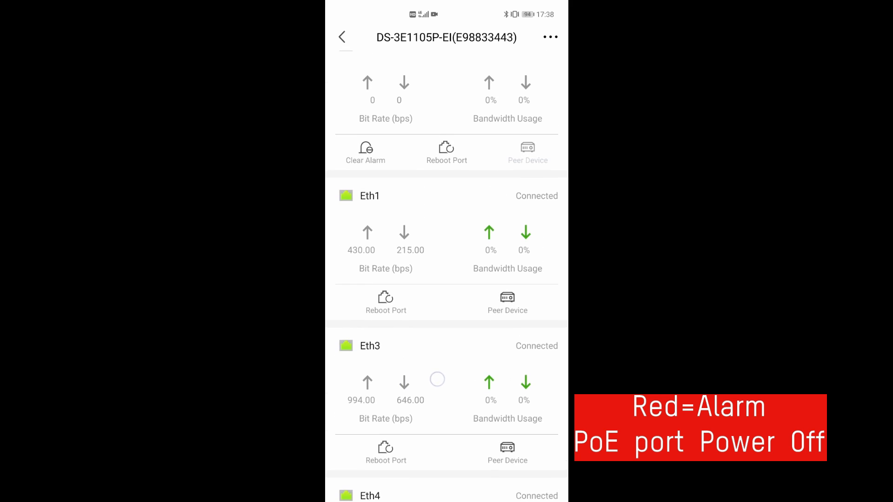